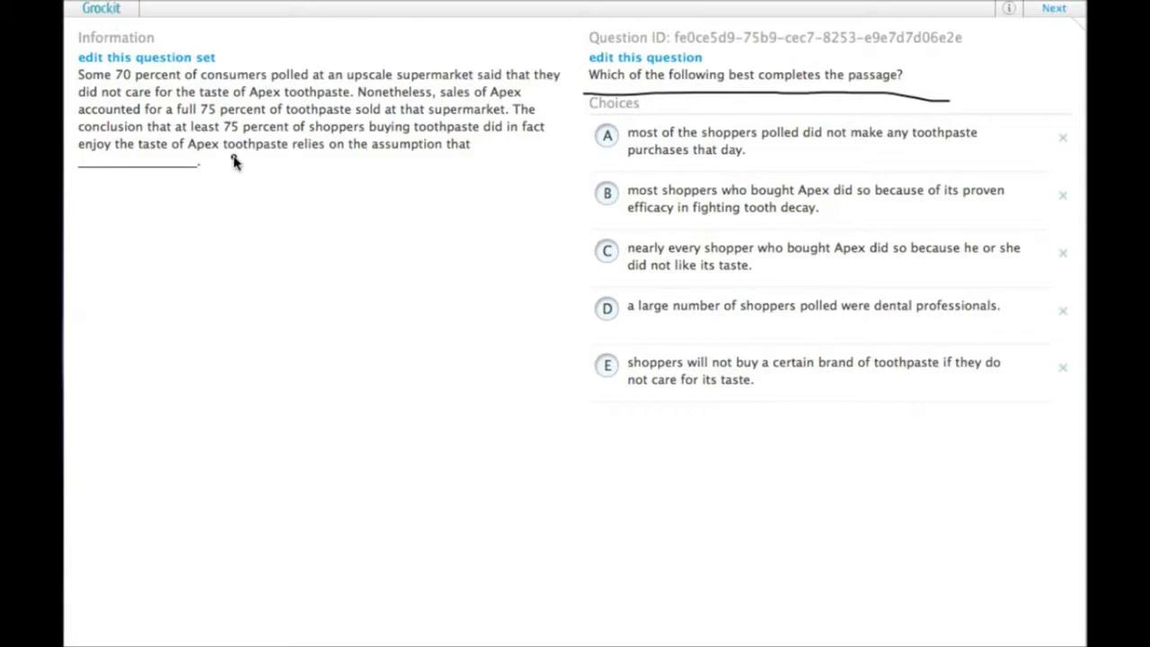
pyautogui.moveTo(370, 133)
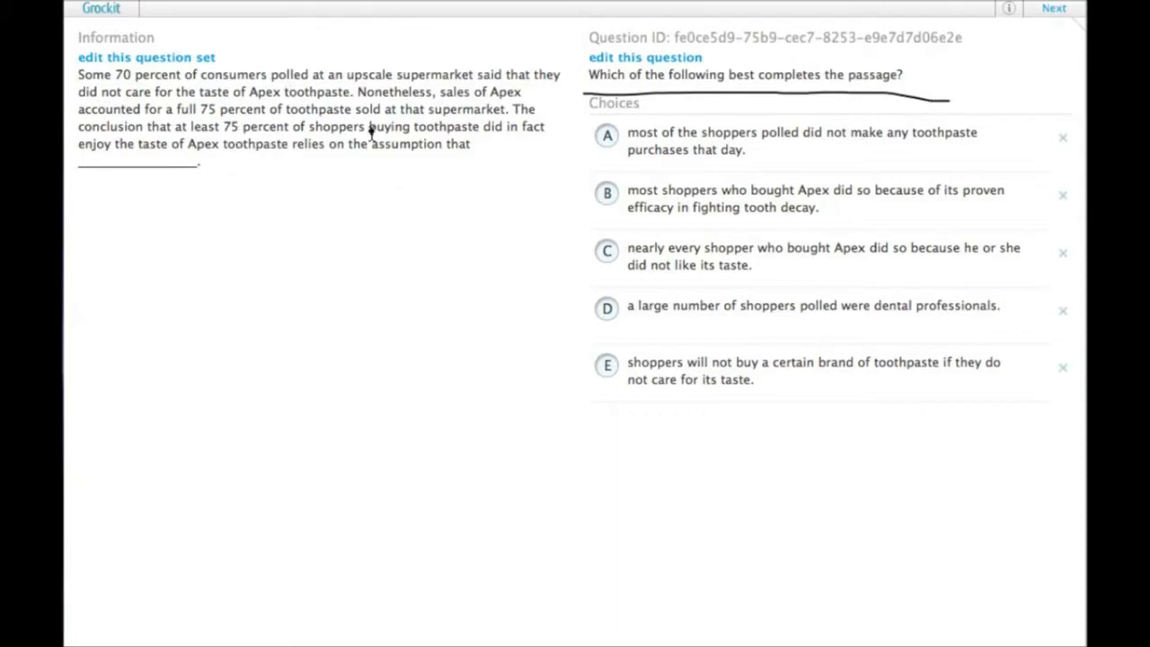
pyautogui.moveTo(140, 123)
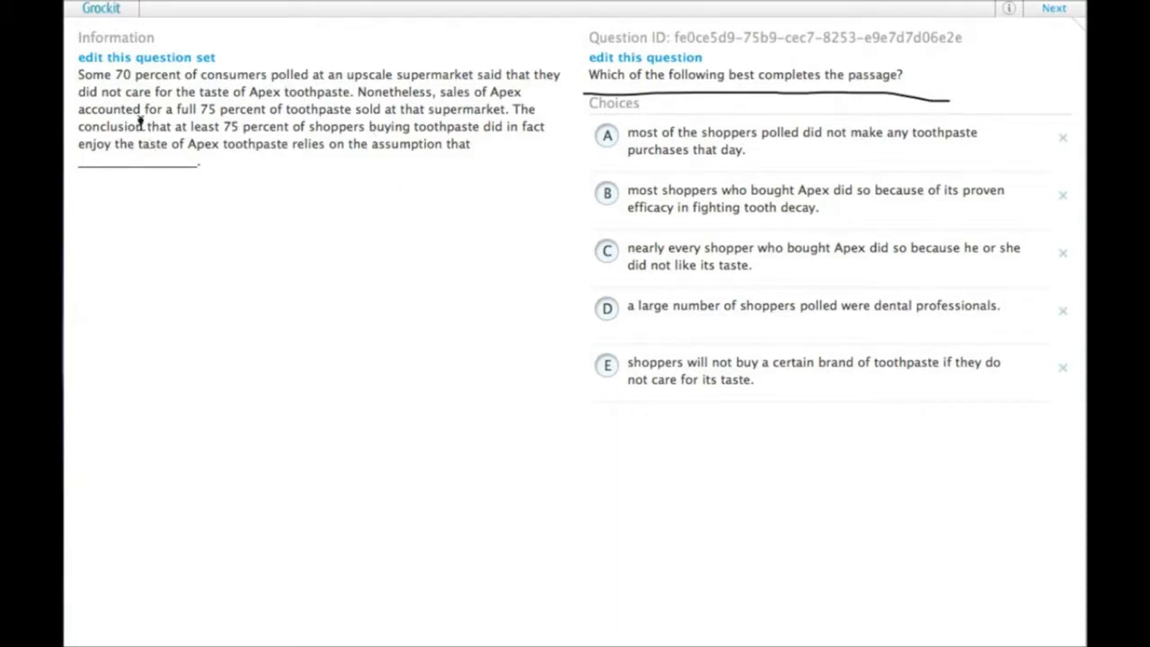
pyautogui.moveTo(269, 126)
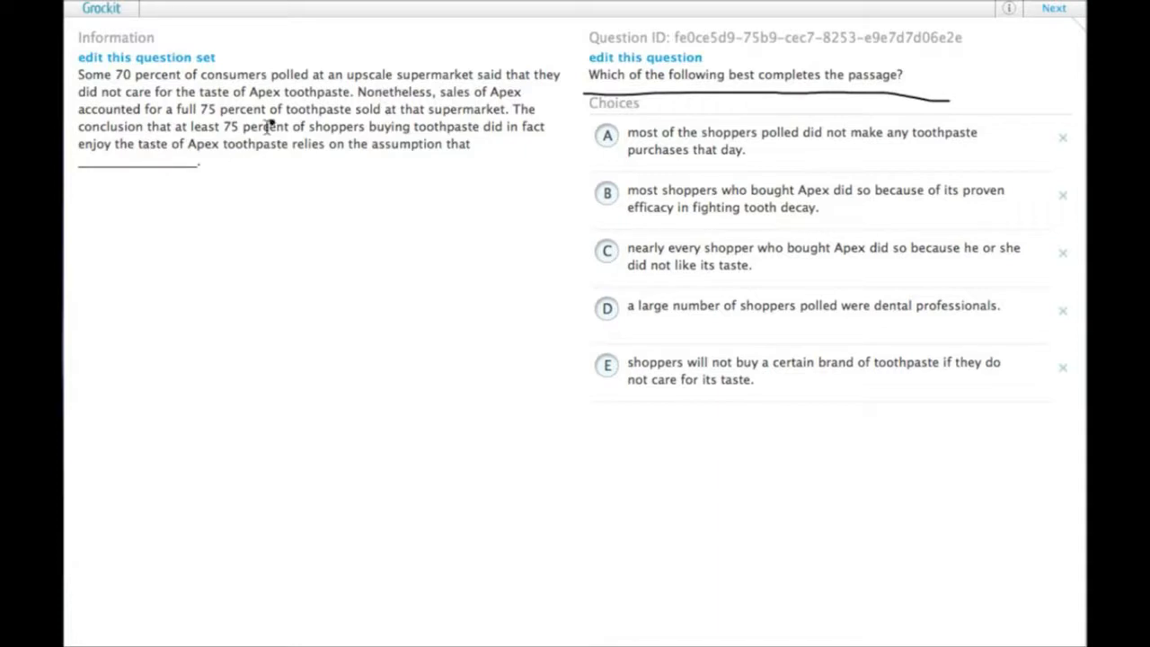
pyautogui.moveTo(144, 137)
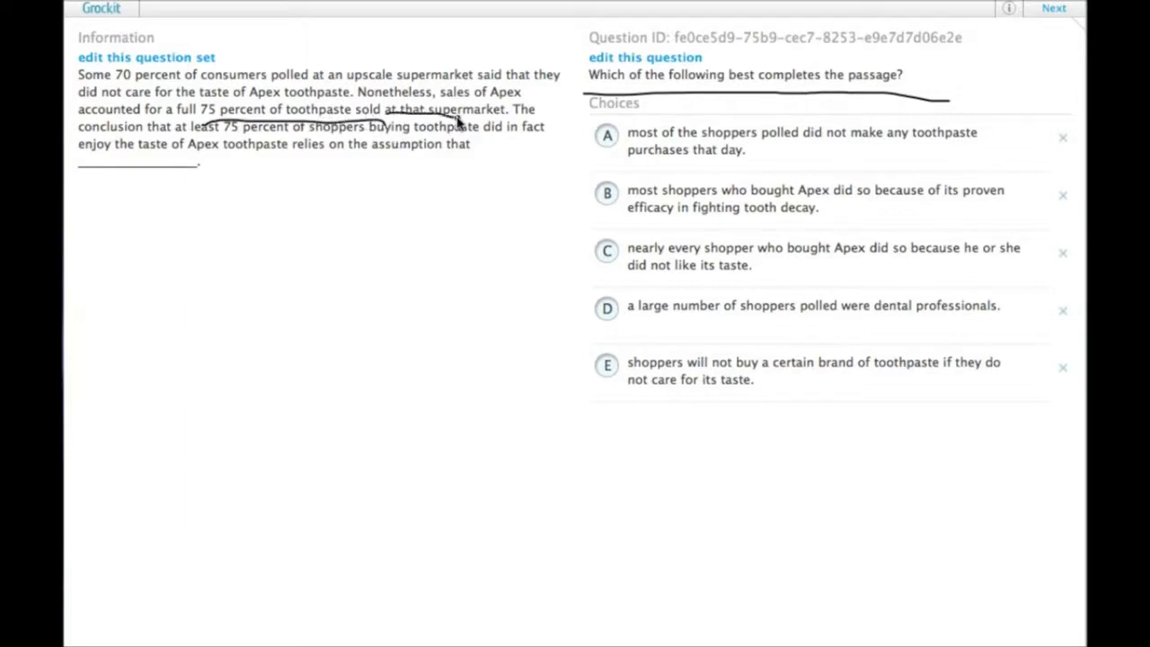
pyautogui.moveTo(350, 194)
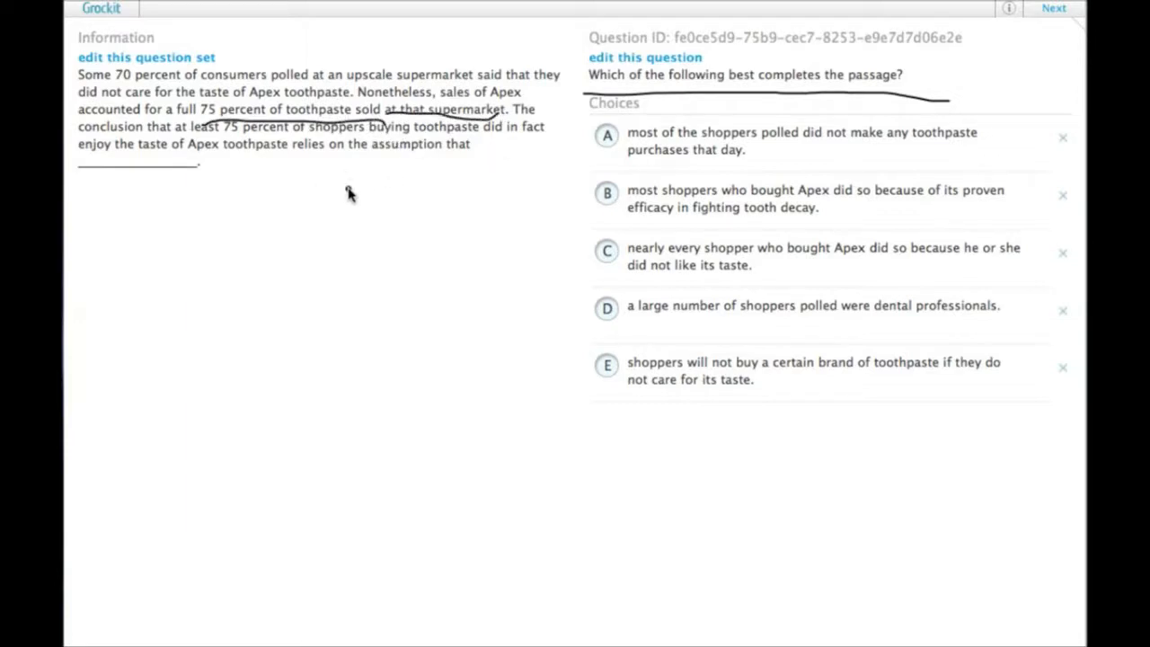
pyautogui.moveTo(251, 231)
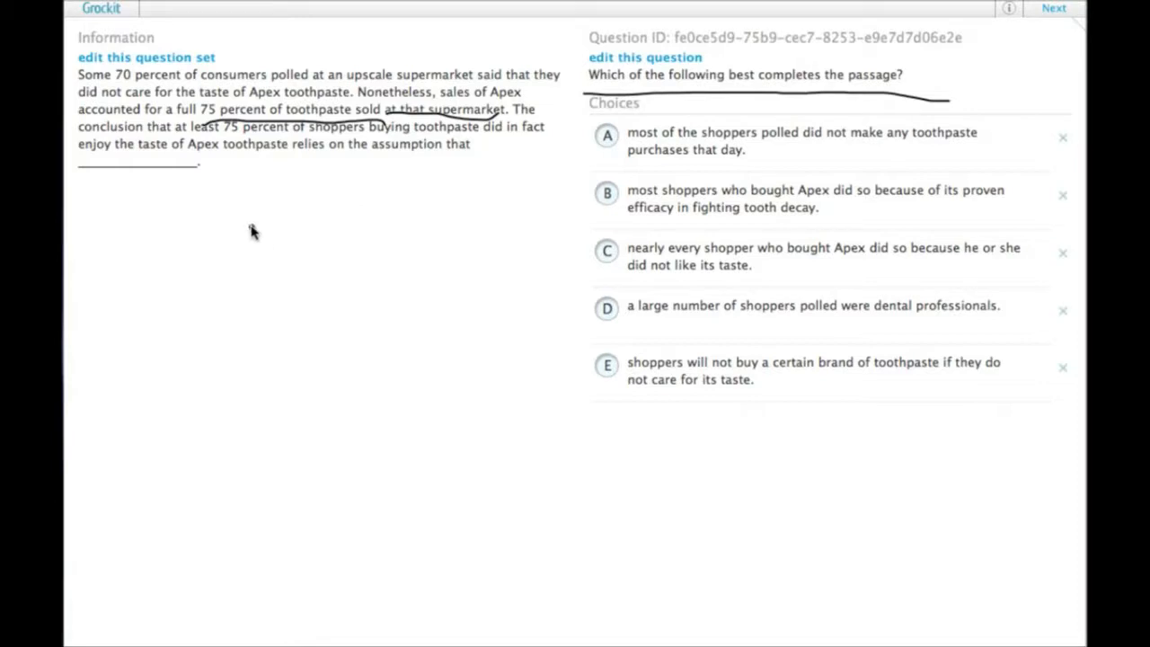
pyautogui.moveTo(255, 252)
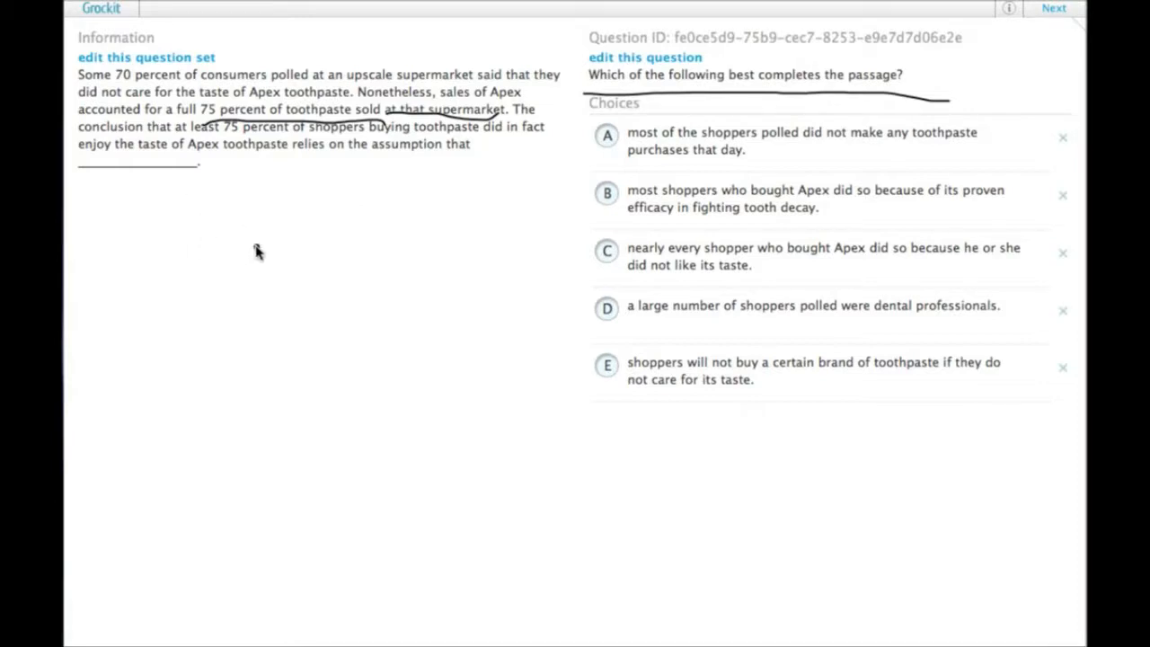
pyautogui.moveTo(251, 241)
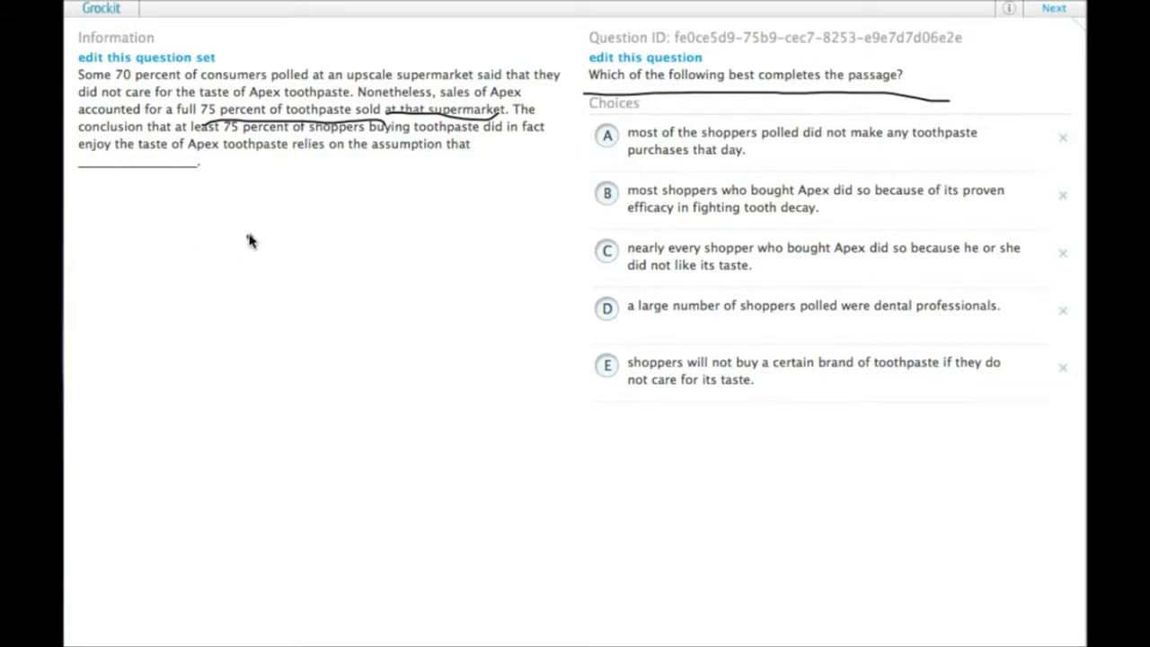
pyautogui.moveTo(263, 280)
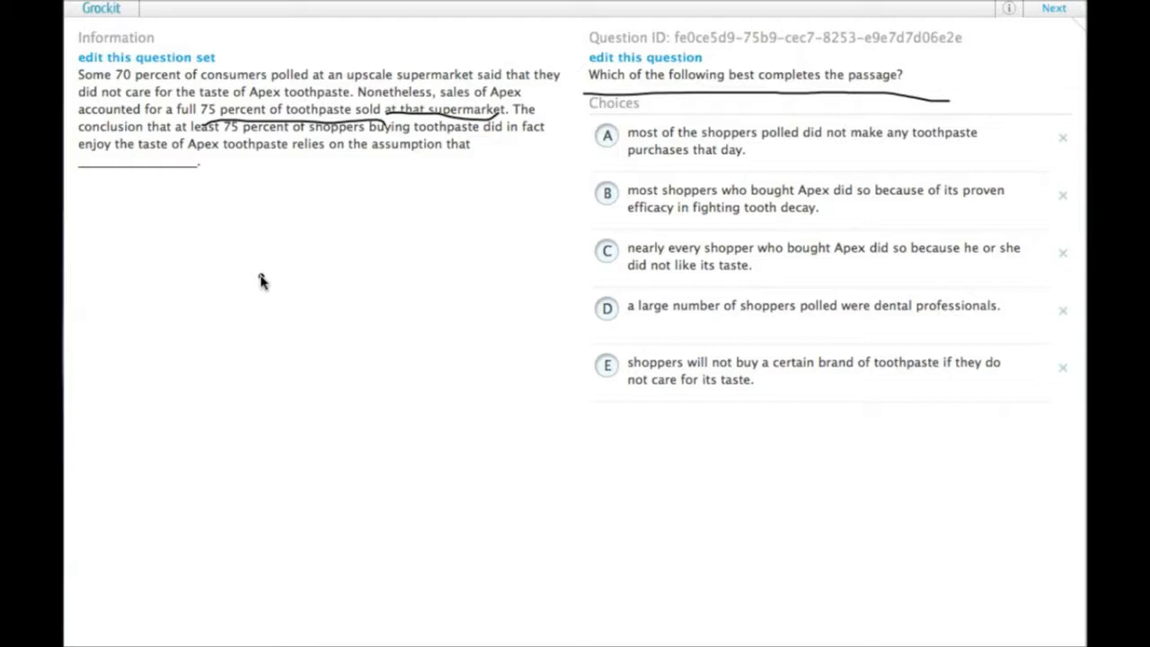
pyautogui.moveTo(190, 262)
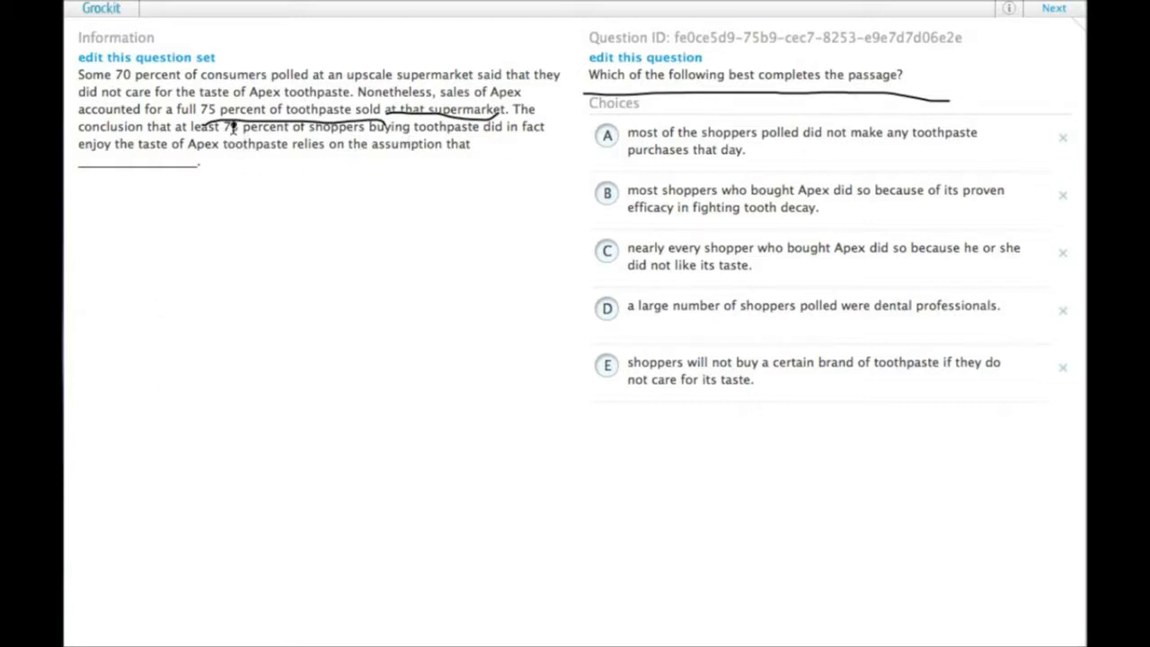
pyautogui.moveTo(385, 222)
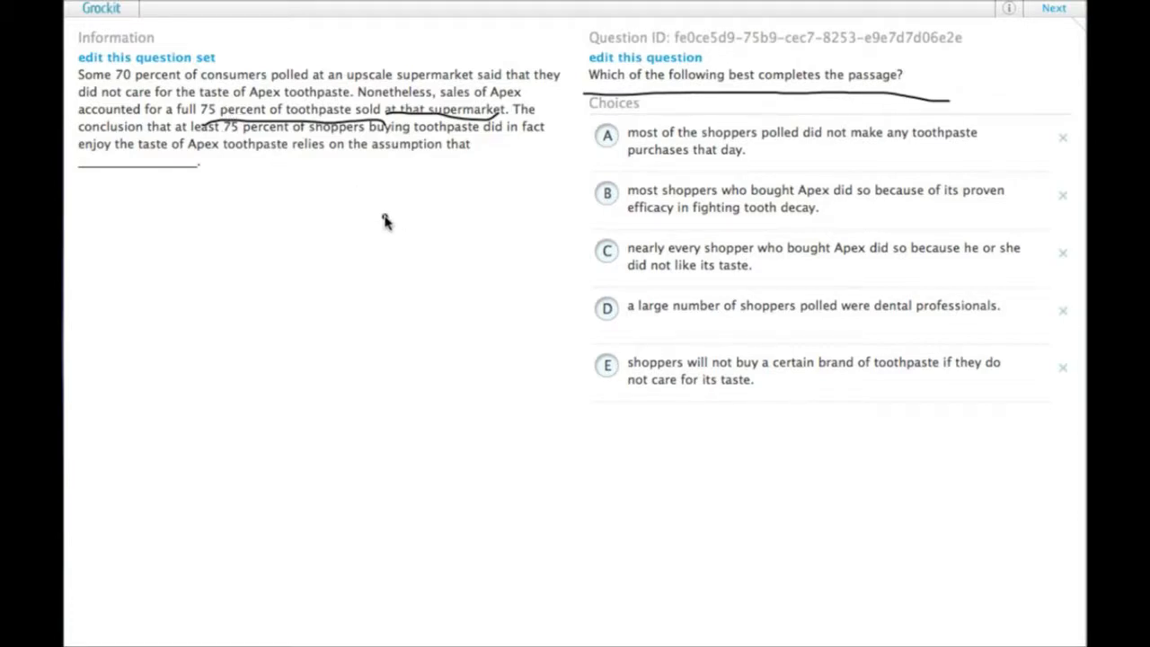
pyautogui.moveTo(521, 155)
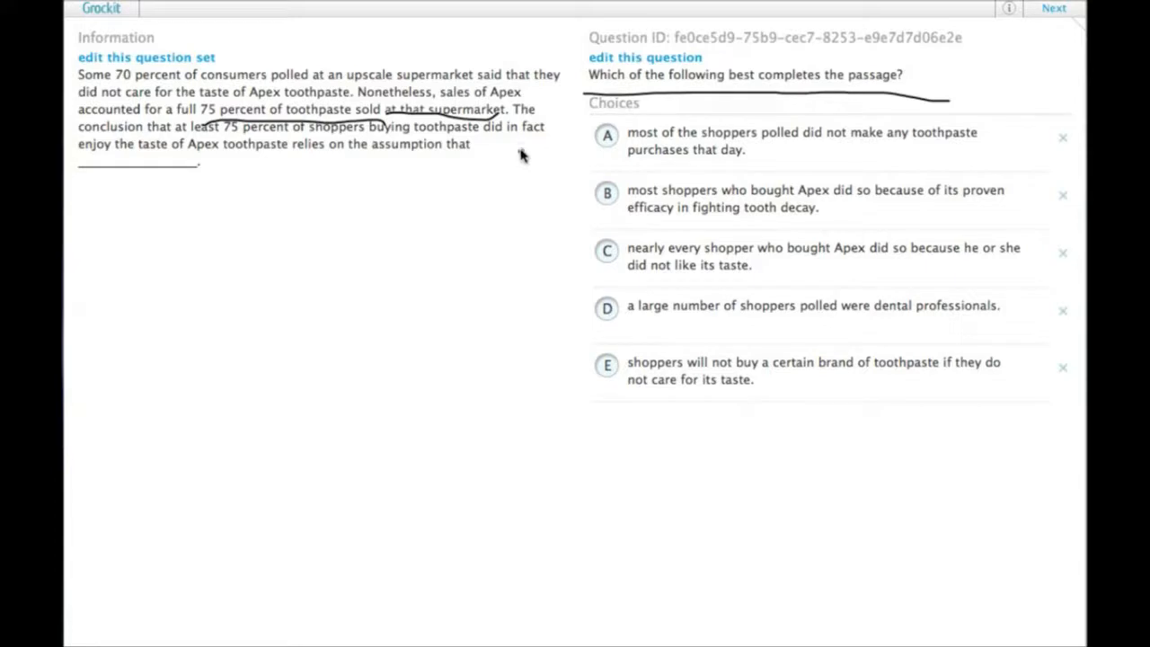
pyautogui.moveTo(565, 187)
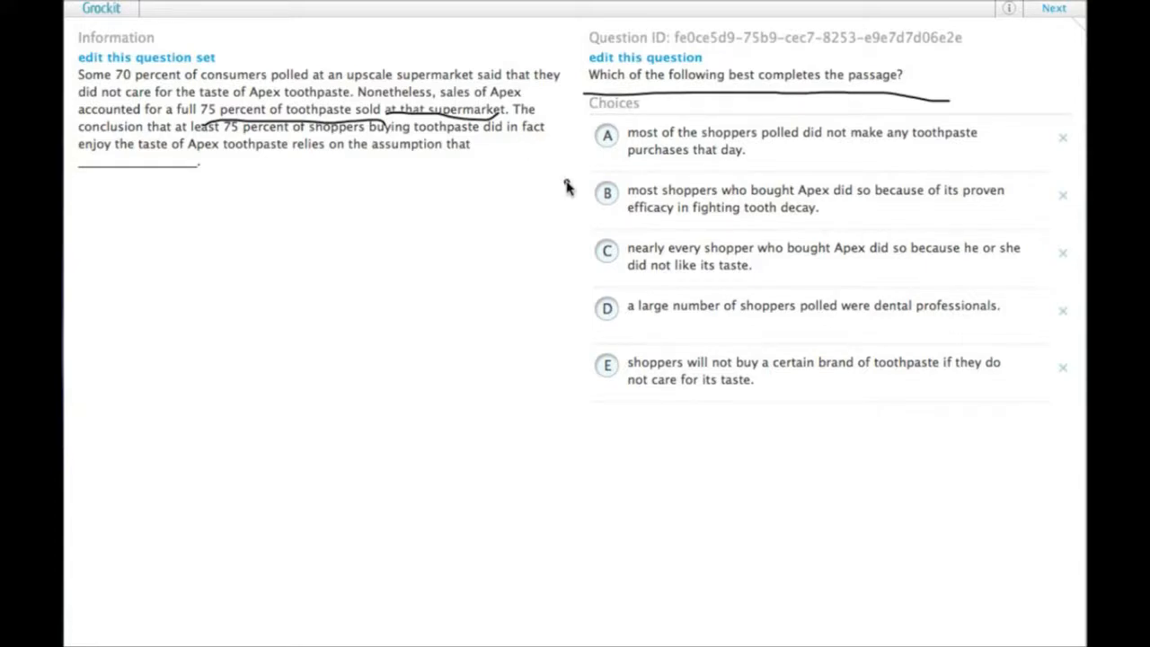
pyautogui.moveTo(752, 88)
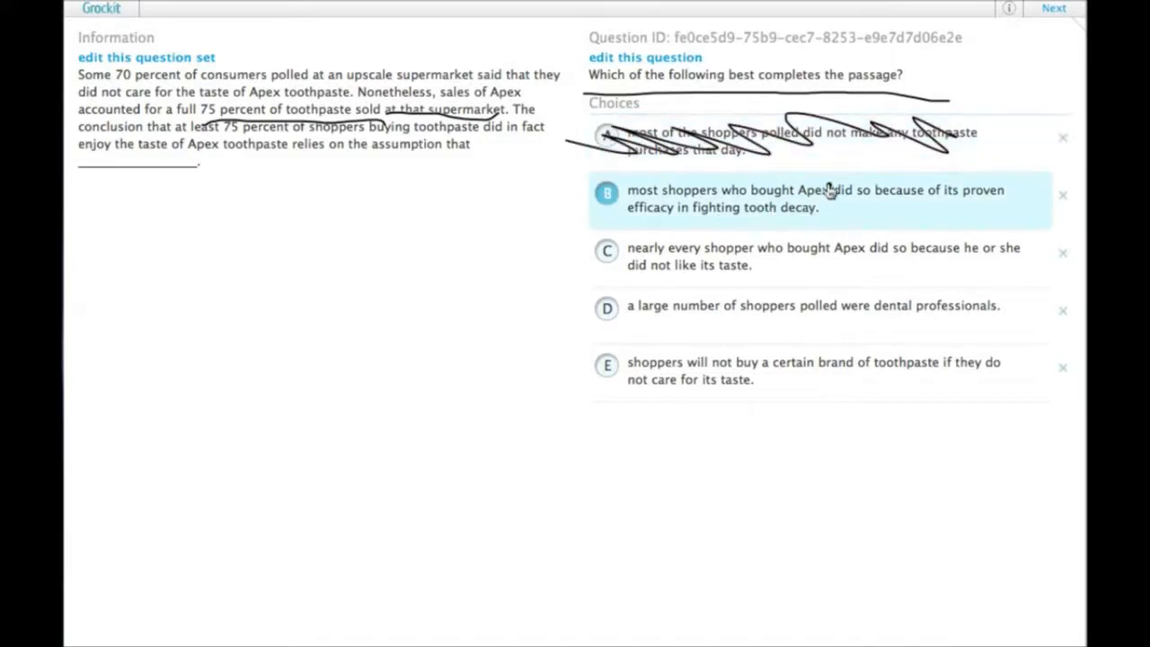
pyautogui.moveTo(871, 196)
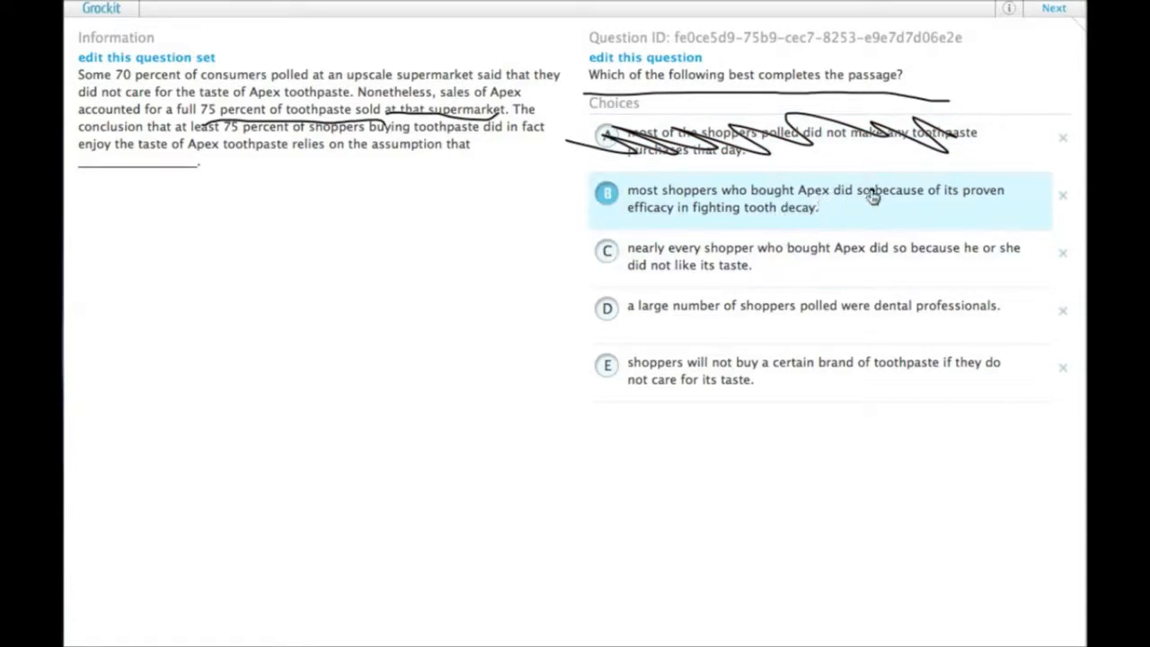
pyautogui.moveTo(968, 196)
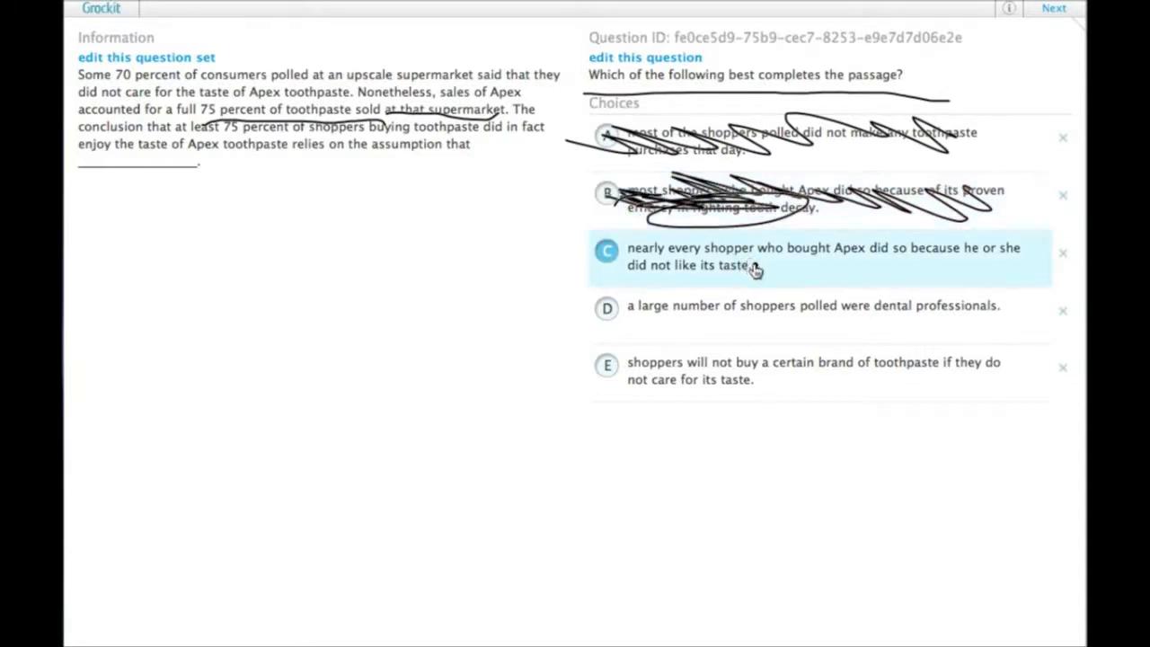
pyautogui.moveTo(776, 280)
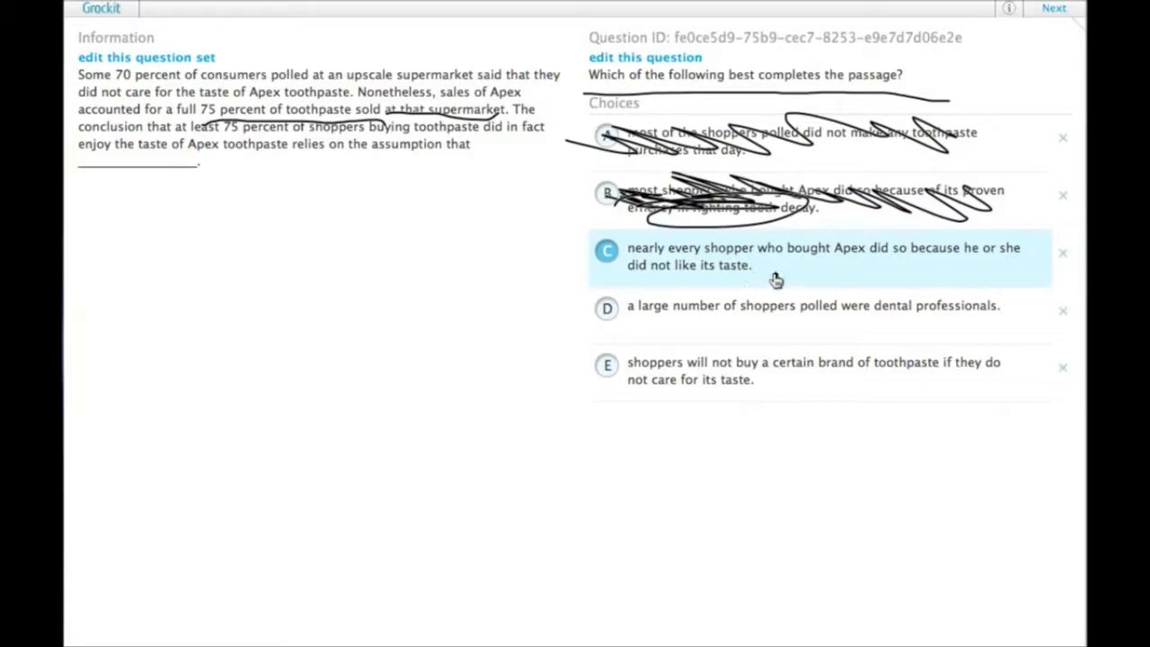
pyautogui.moveTo(806, 279)
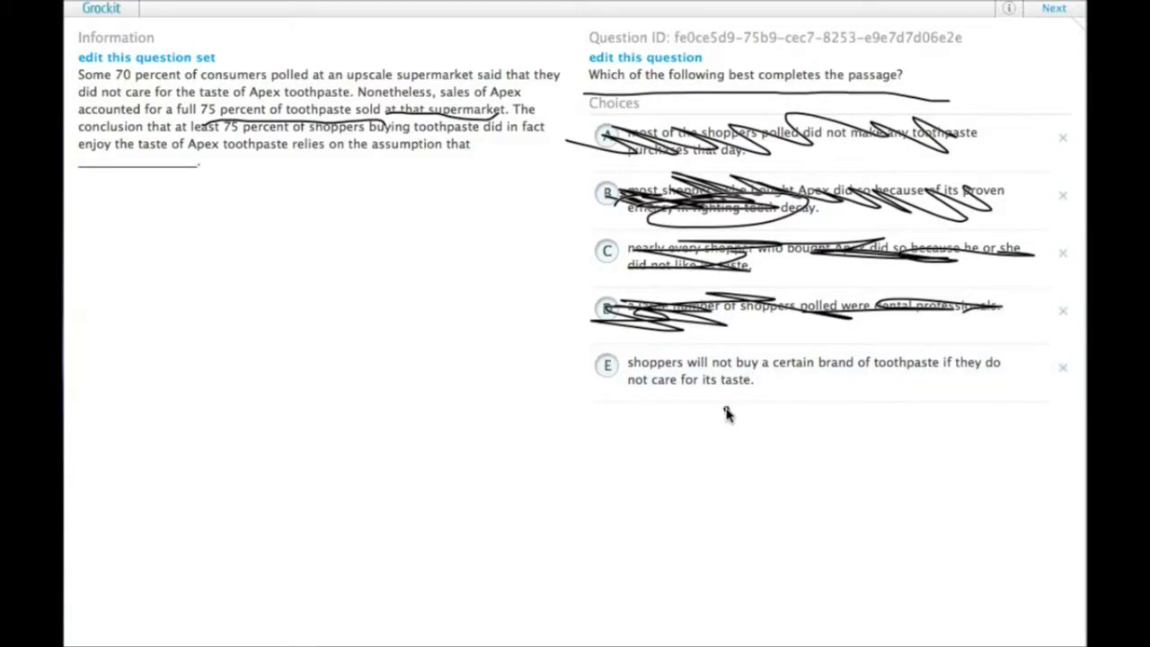
pyautogui.moveTo(243, 145)
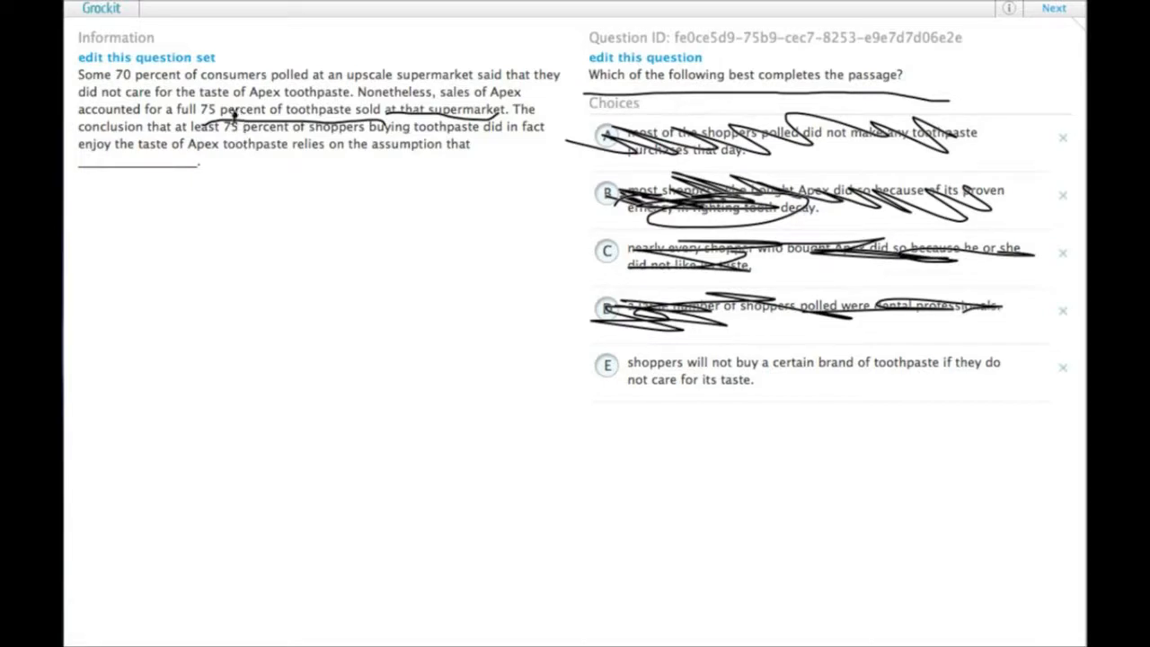
pyautogui.moveTo(295, 154)
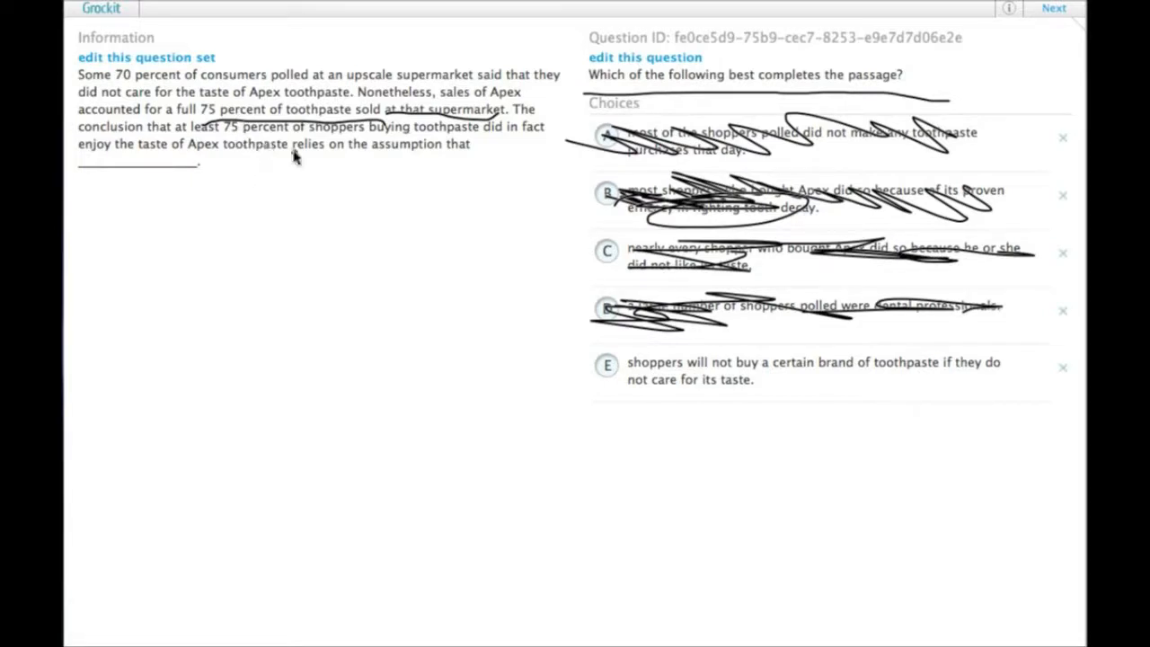
pyautogui.moveTo(302, 178)
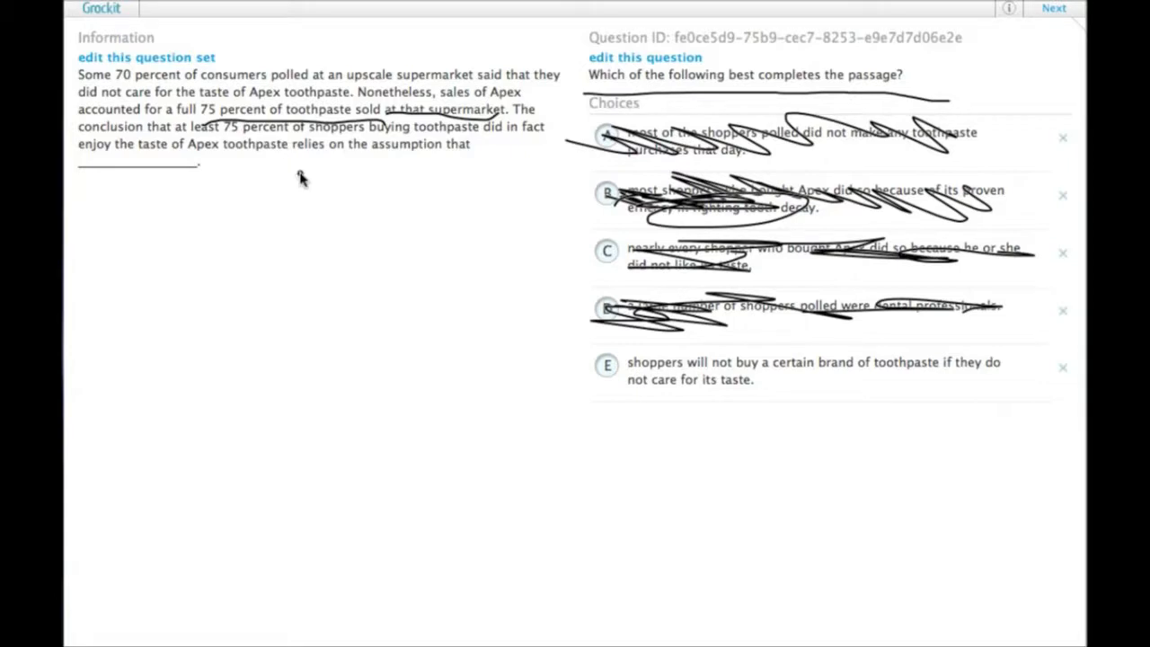